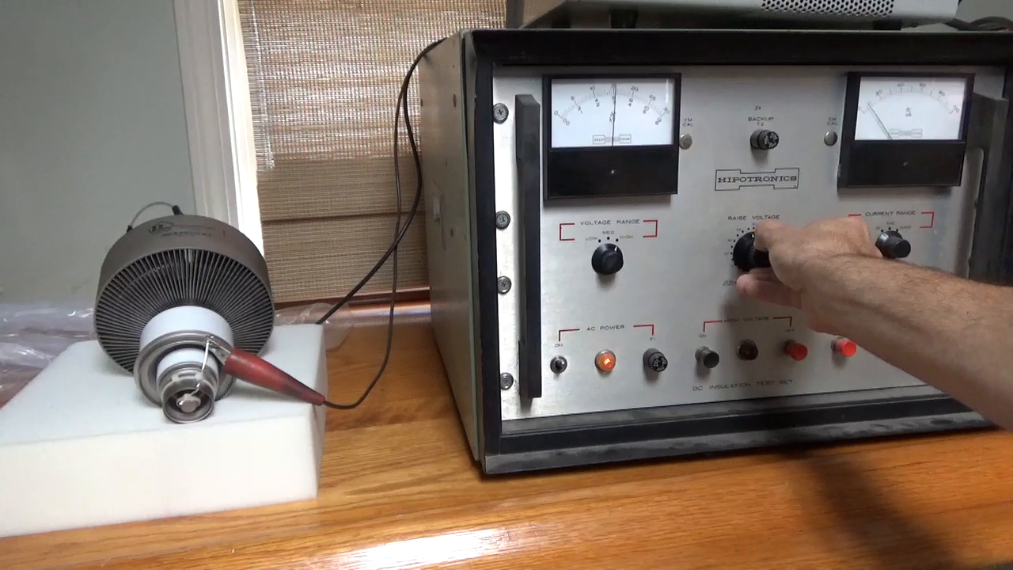
pyautogui.moveTo(760, 253); pyautogui.dragTo(747, 245)
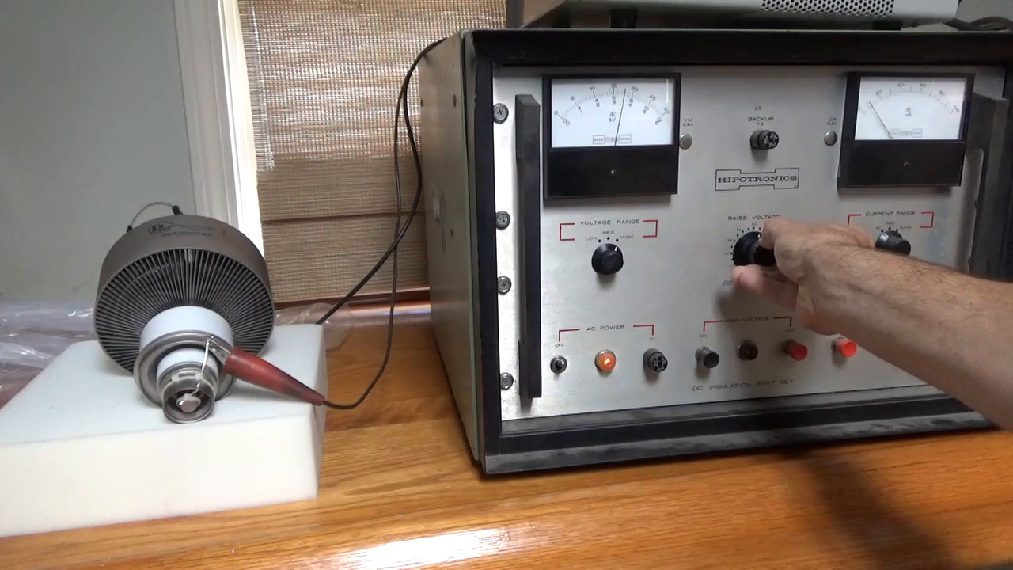